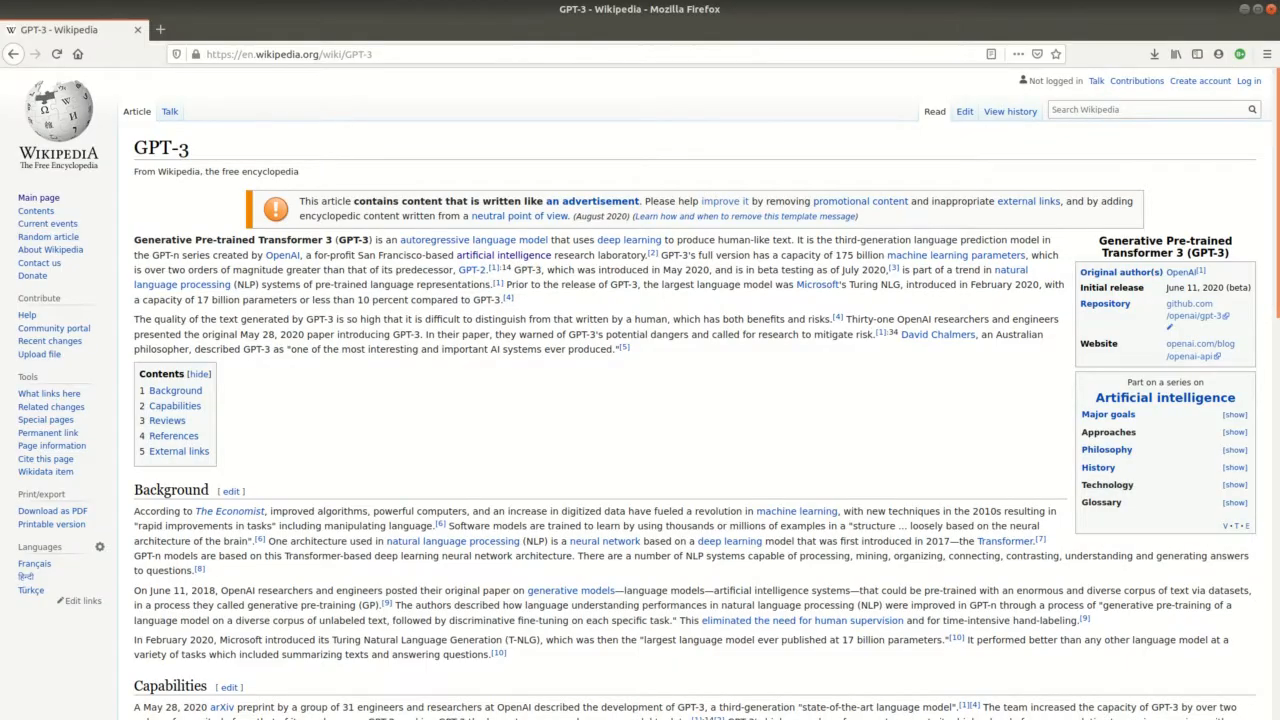
scroll("down", 3)
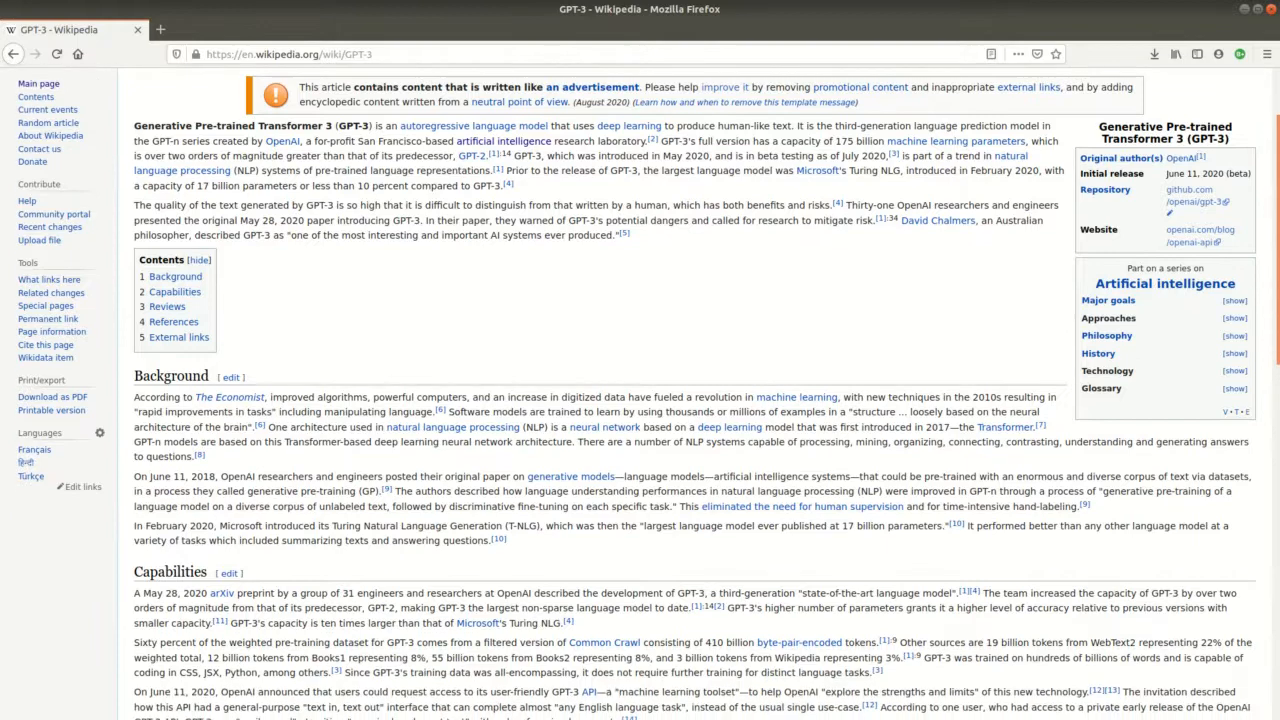
scroll("down", 3)
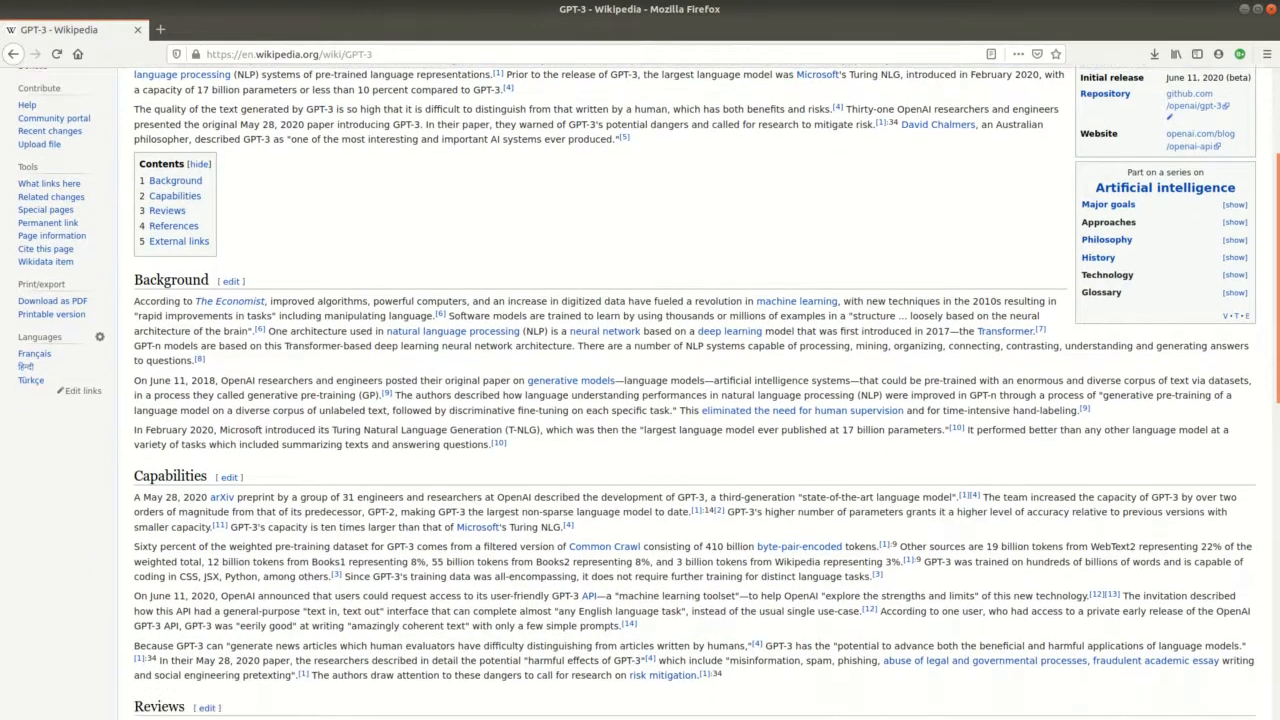
scroll("down", 3)
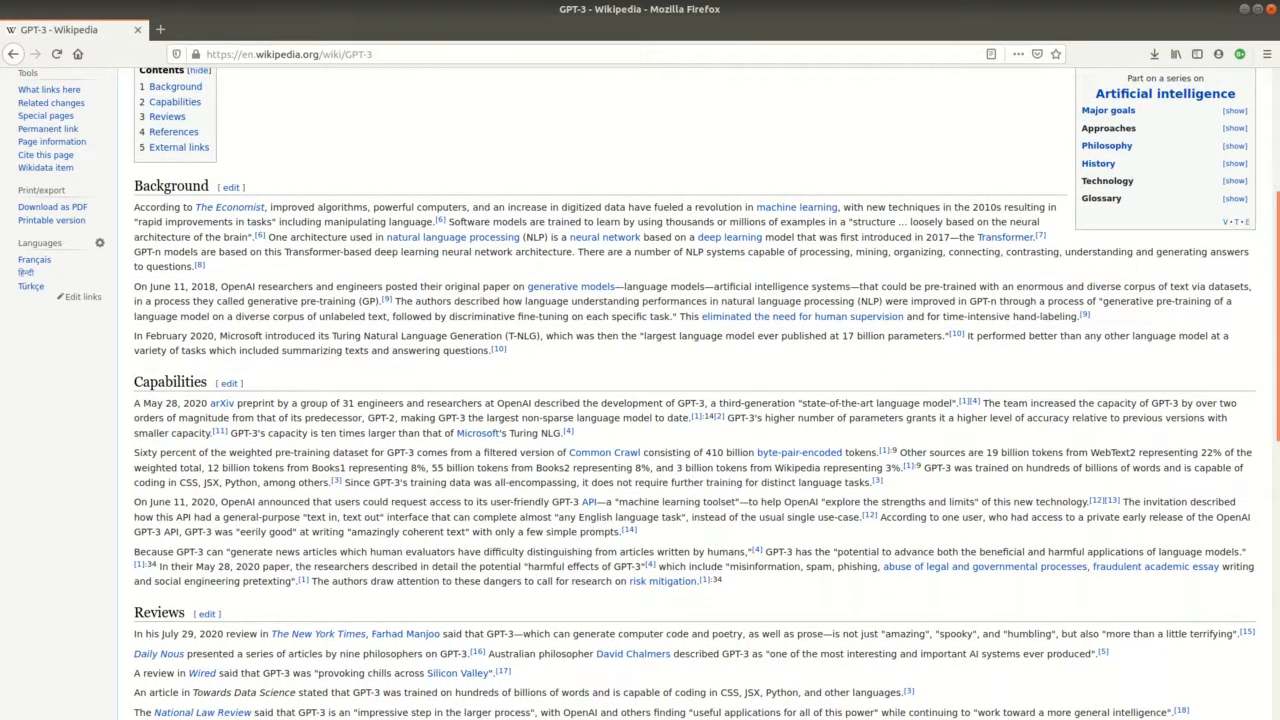
scroll("down", 3)
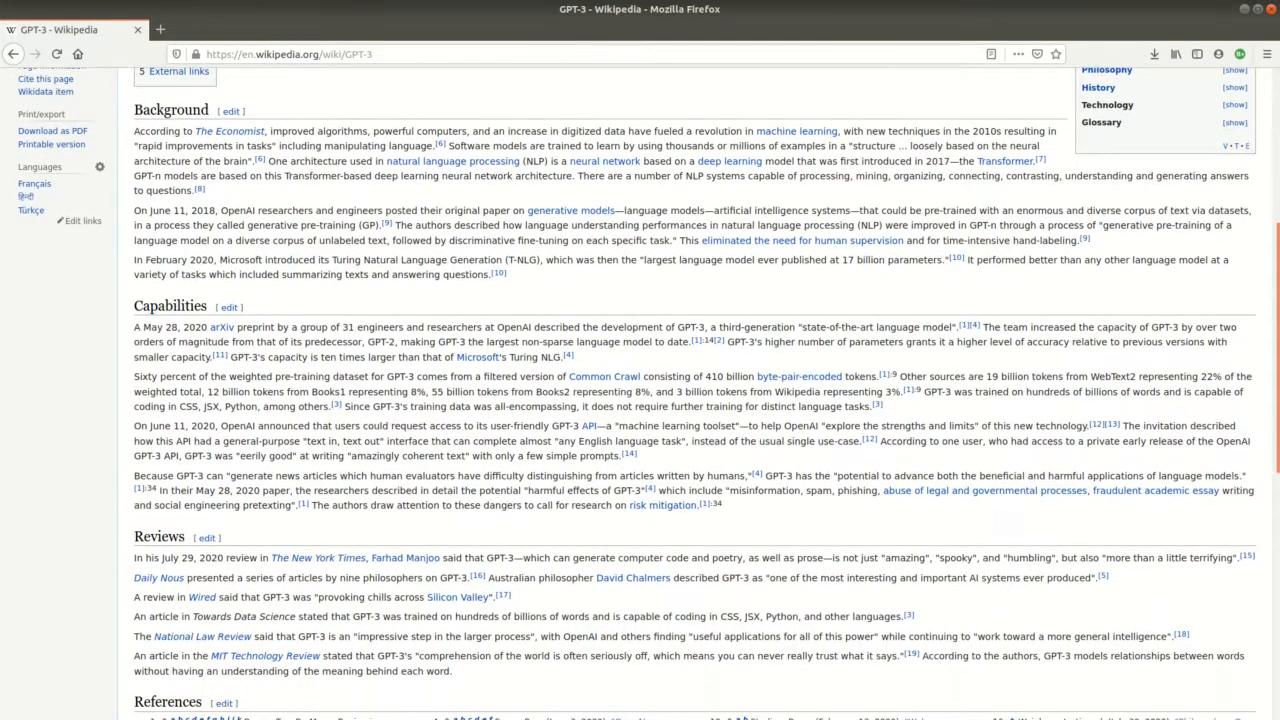
scroll("down", 3)
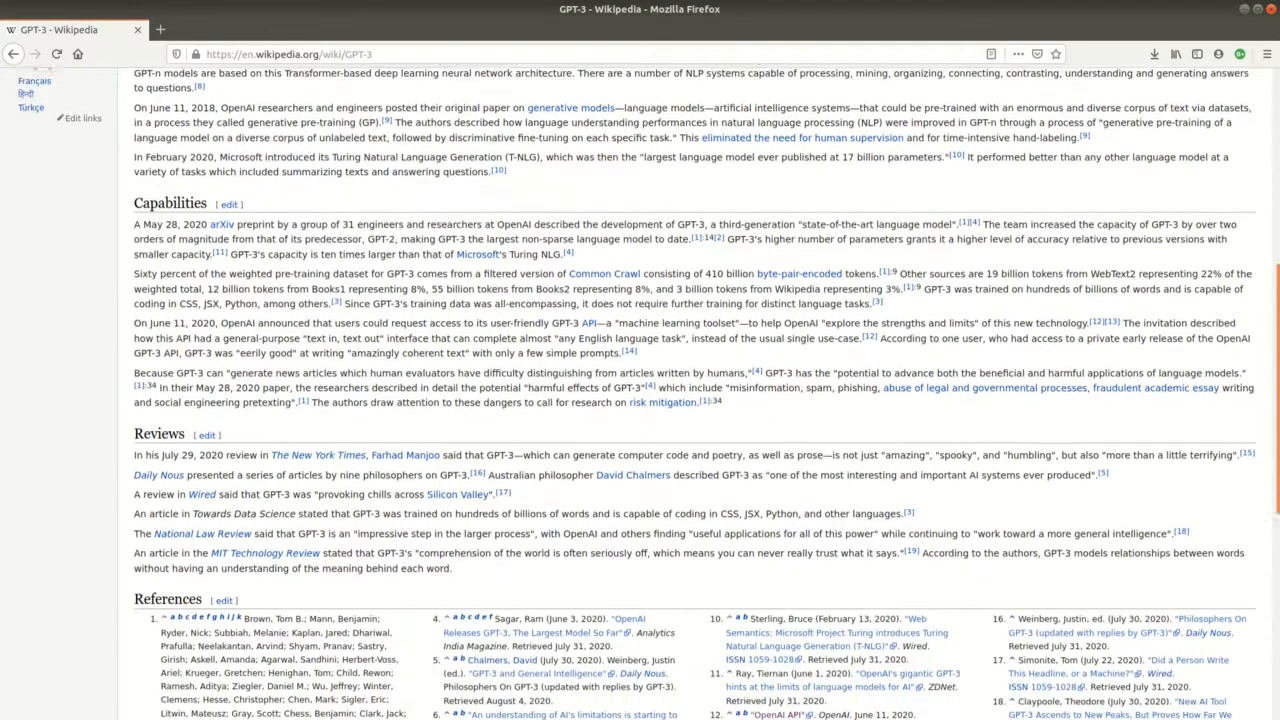
scroll("down", 3)
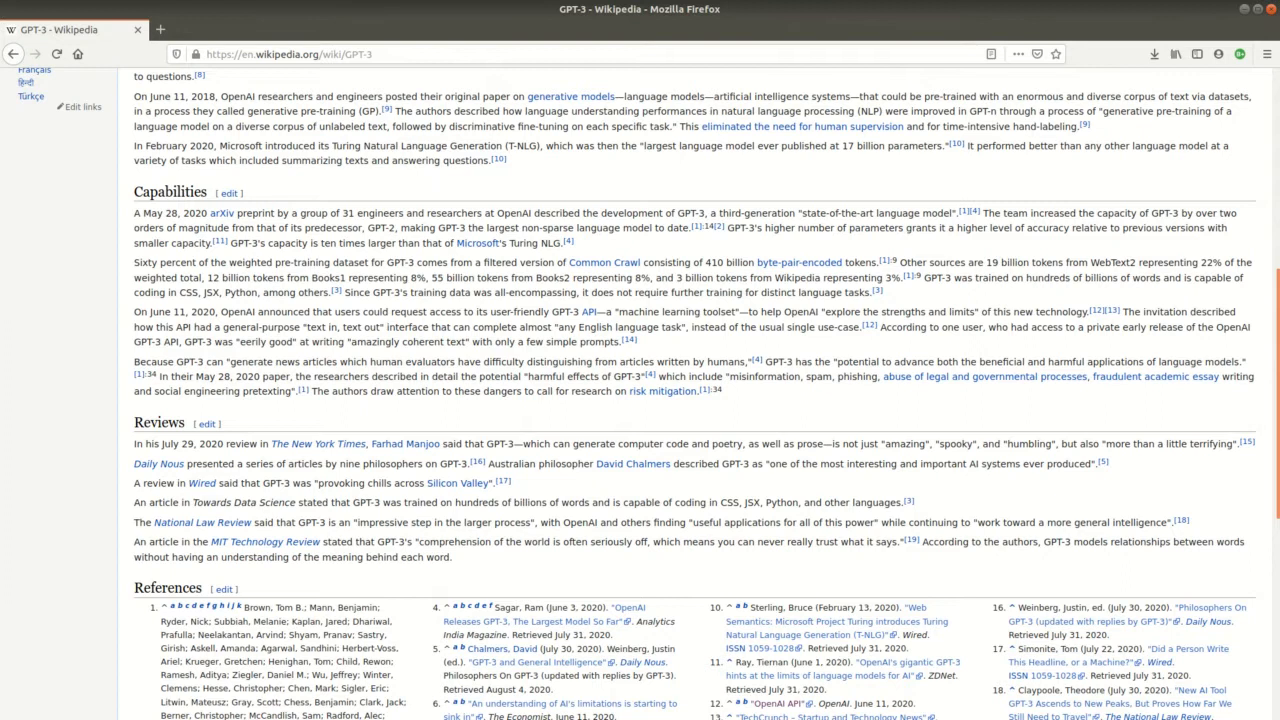